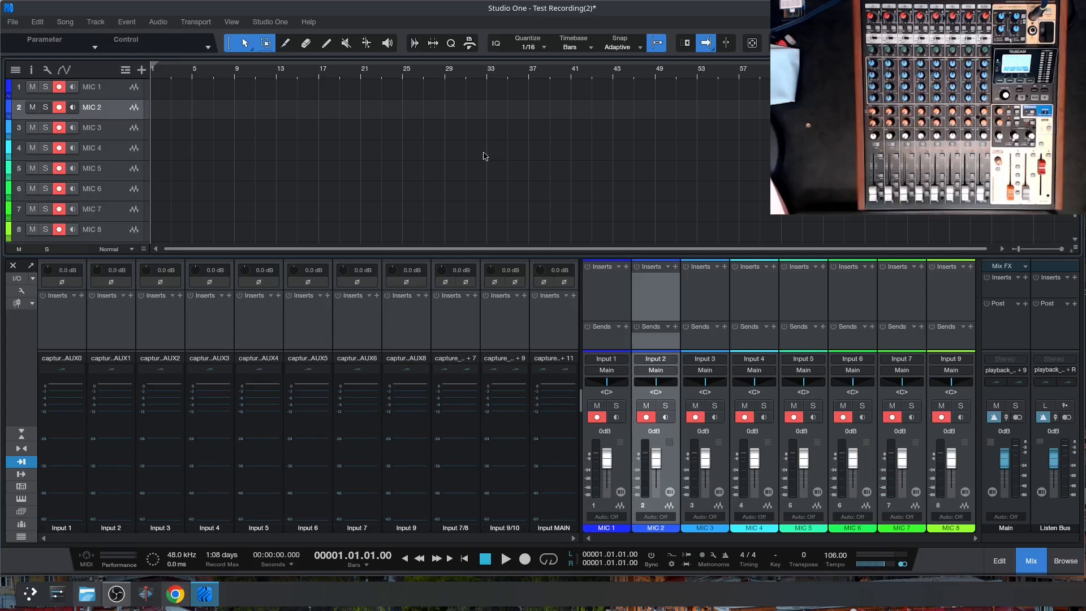
pyautogui.moveTo(716, 209)
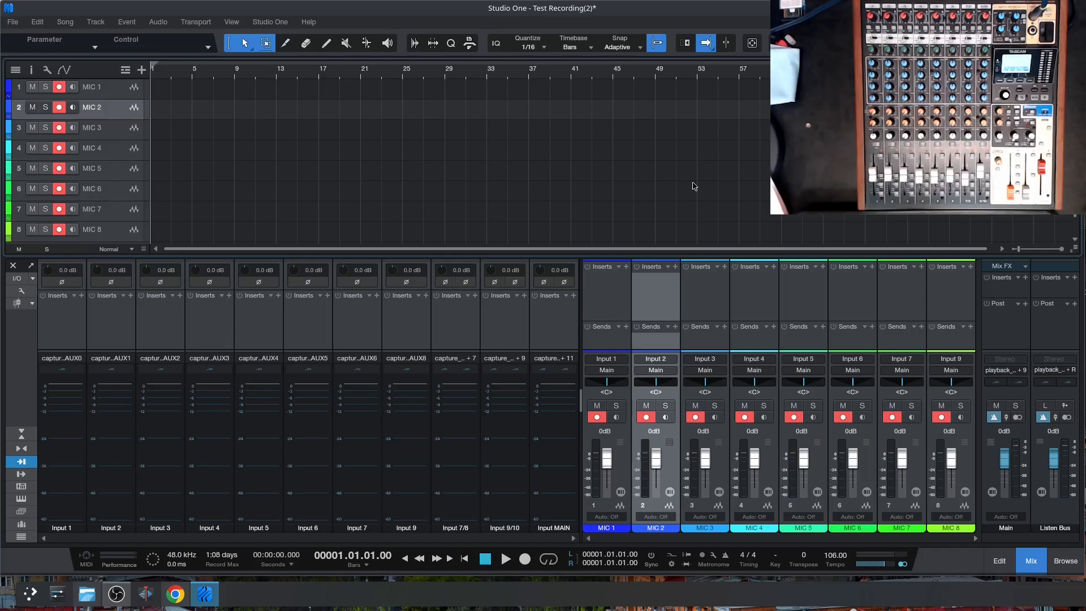
pyautogui.moveTo(719, 174)
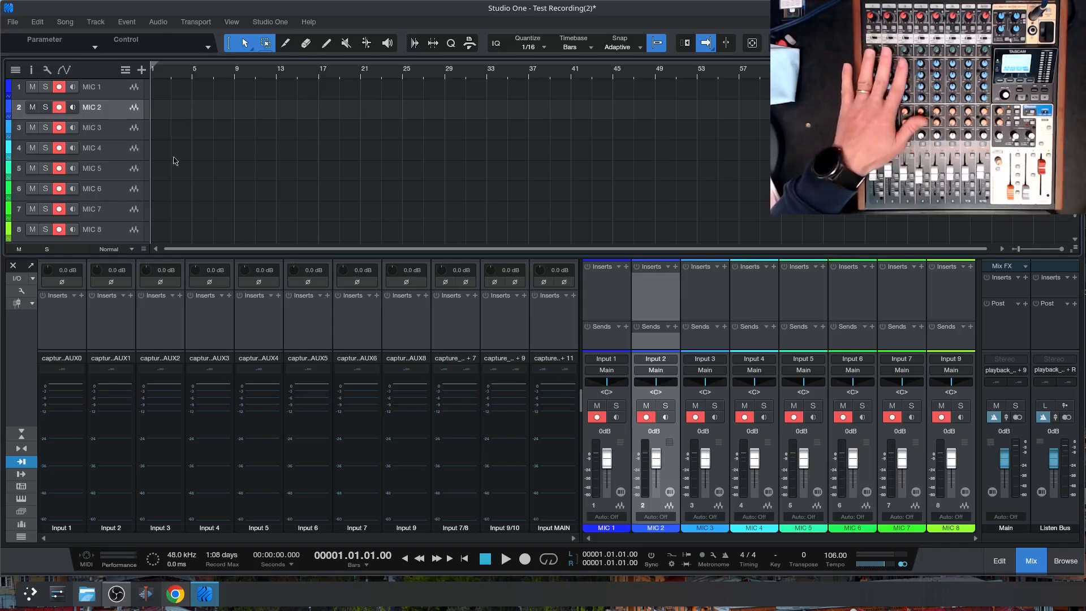
pyautogui.moveTo(285, 153)
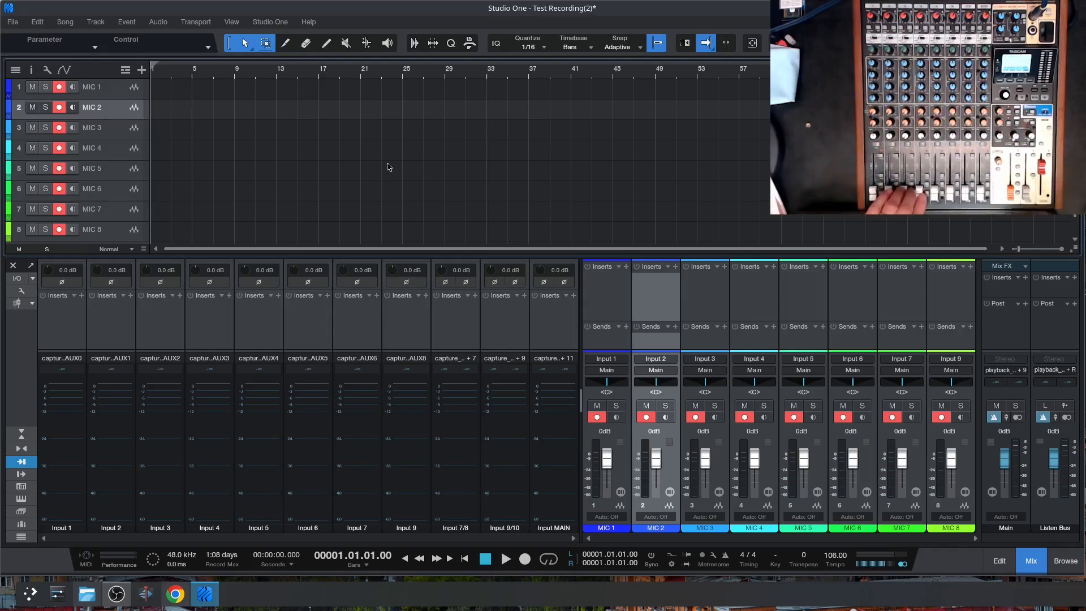
pyautogui.moveTo(383, 449)
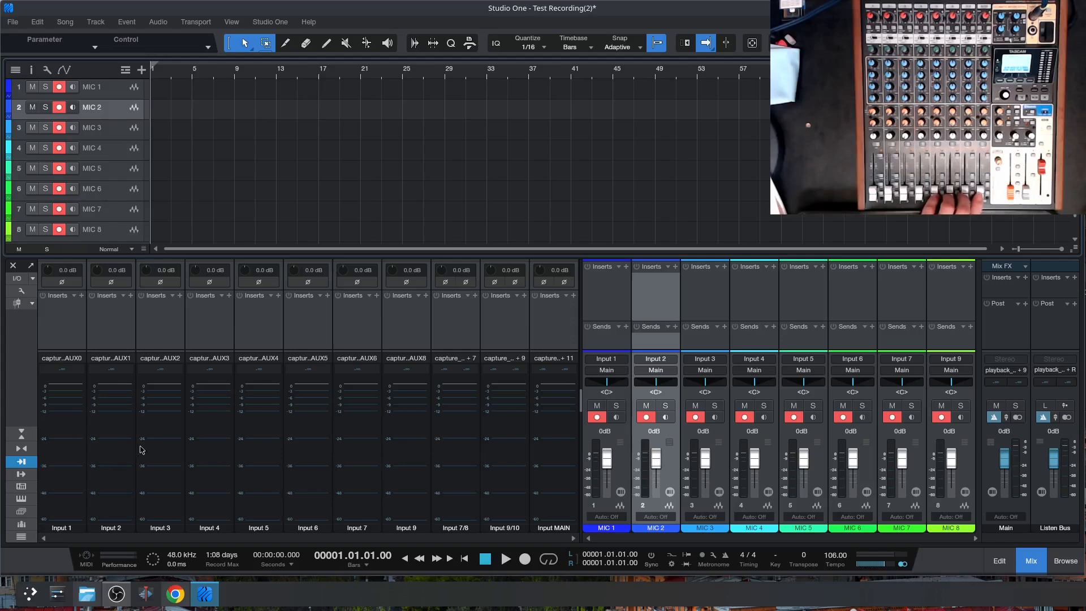
pyautogui.moveTo(393, 455)
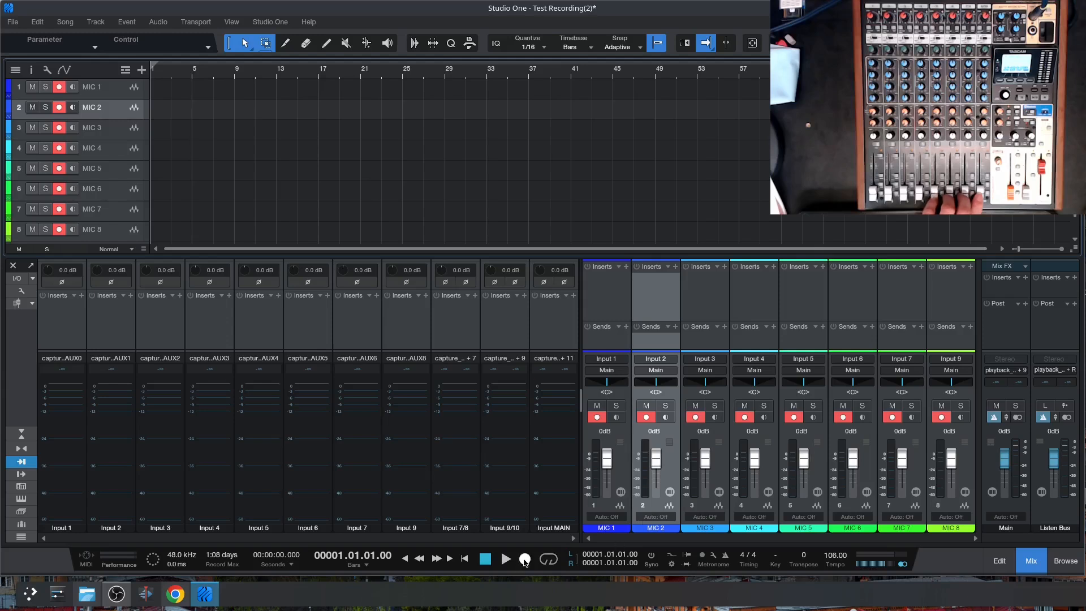
# Record roughly 48 bars onto the eight armed MIC tracks, then stop the take.
pyautogui.click(505, 558)
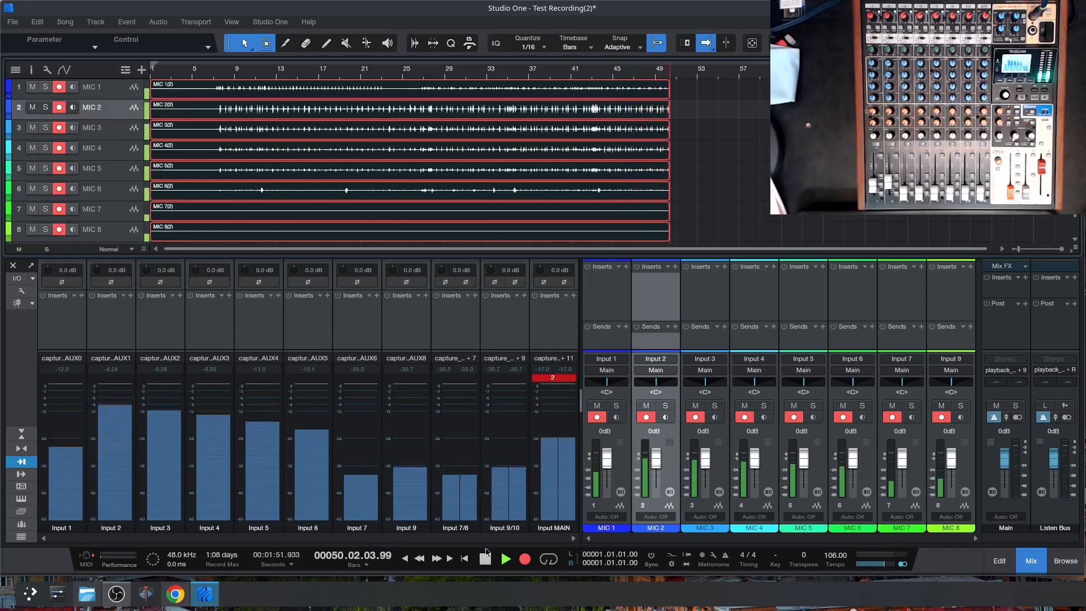
pyautogui.click(484, 558)
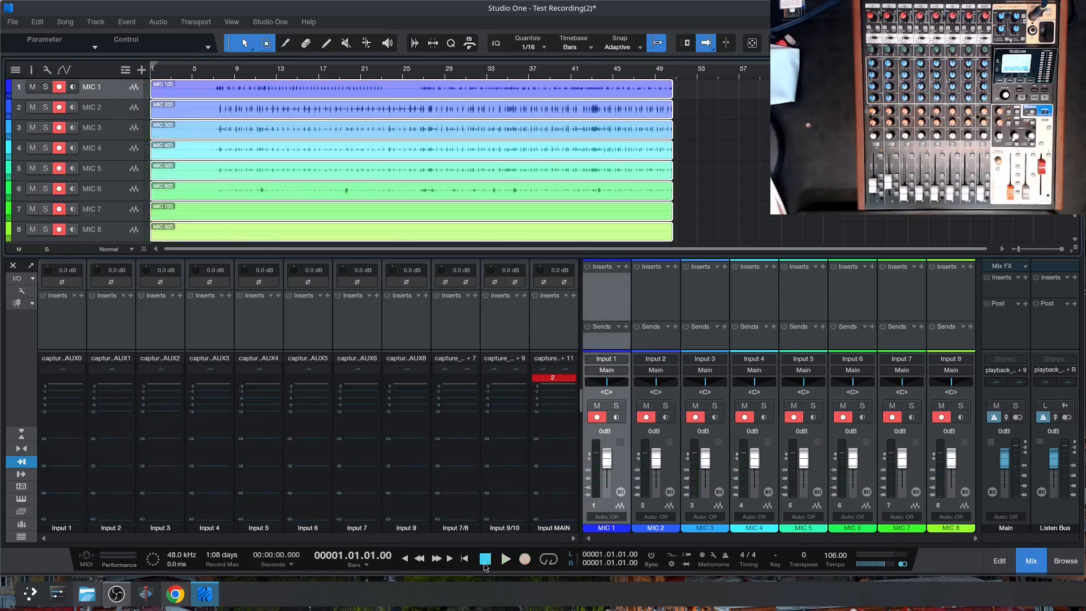